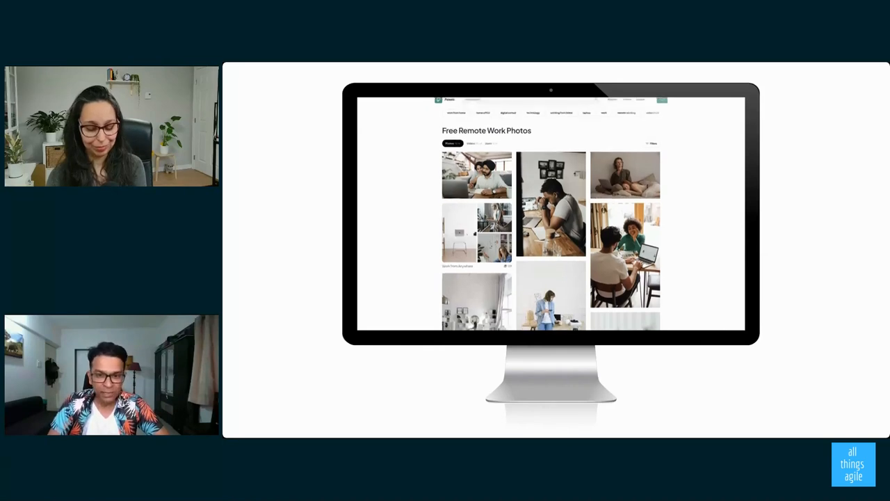
Generate the back office from the suggested travel agency entities, opening the Turino Travel Agency customers page.
scroll("down", 3)
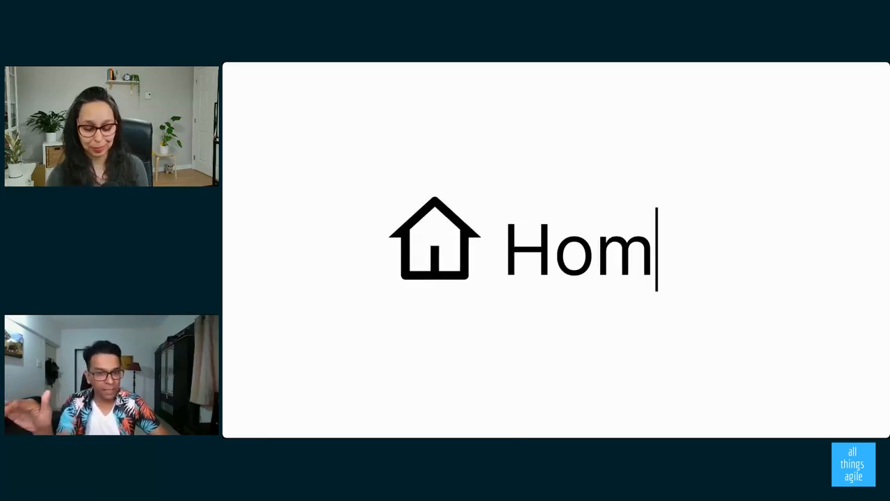
type("e")
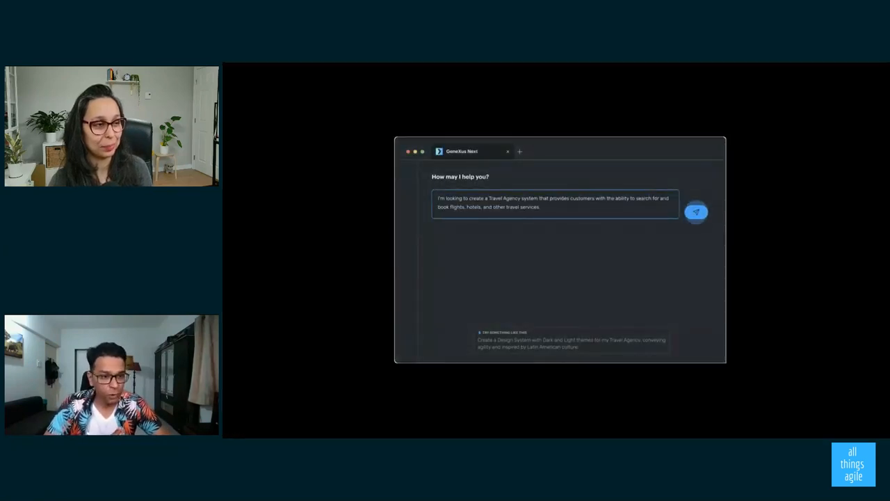
left_click(696, 211)
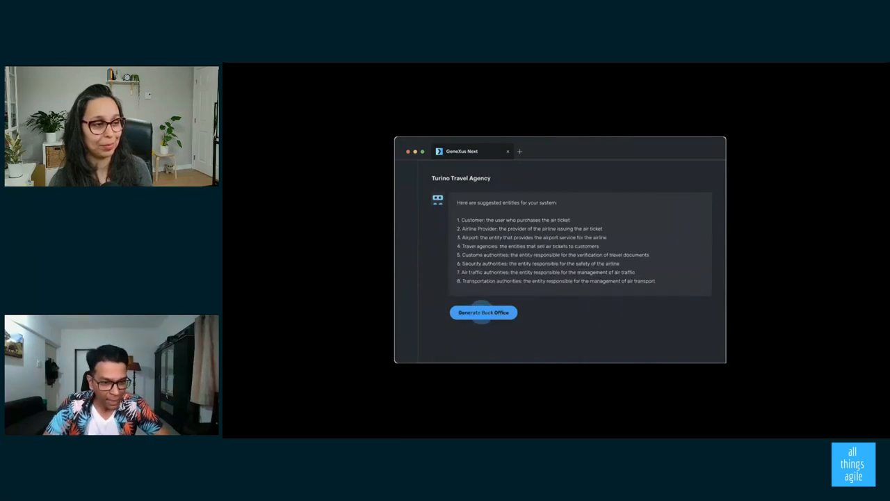
left_click(484, 312)
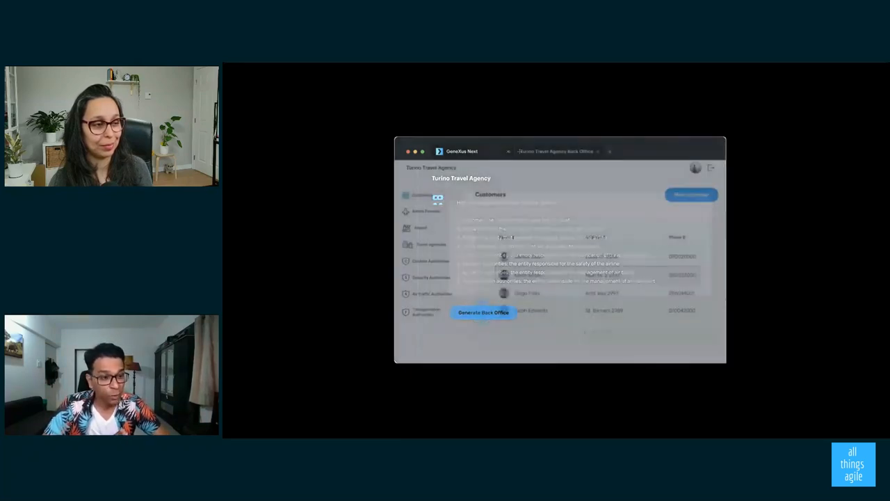